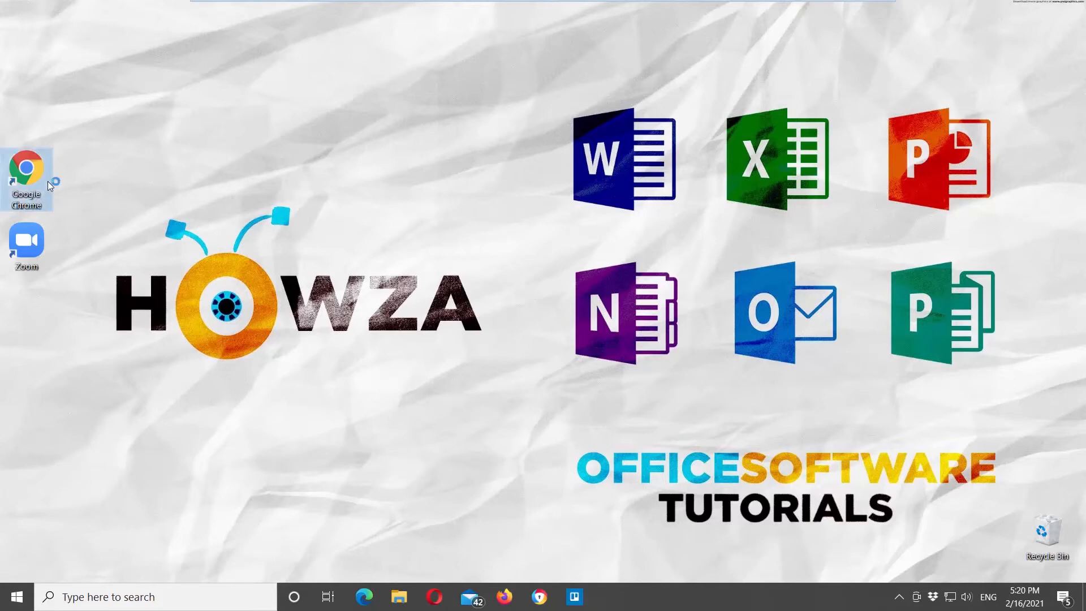
Launch Google Chrome and reach the Zoom sign-in page from zoom.us.
{"action": "double_click", "coordinate": [26, 164]}
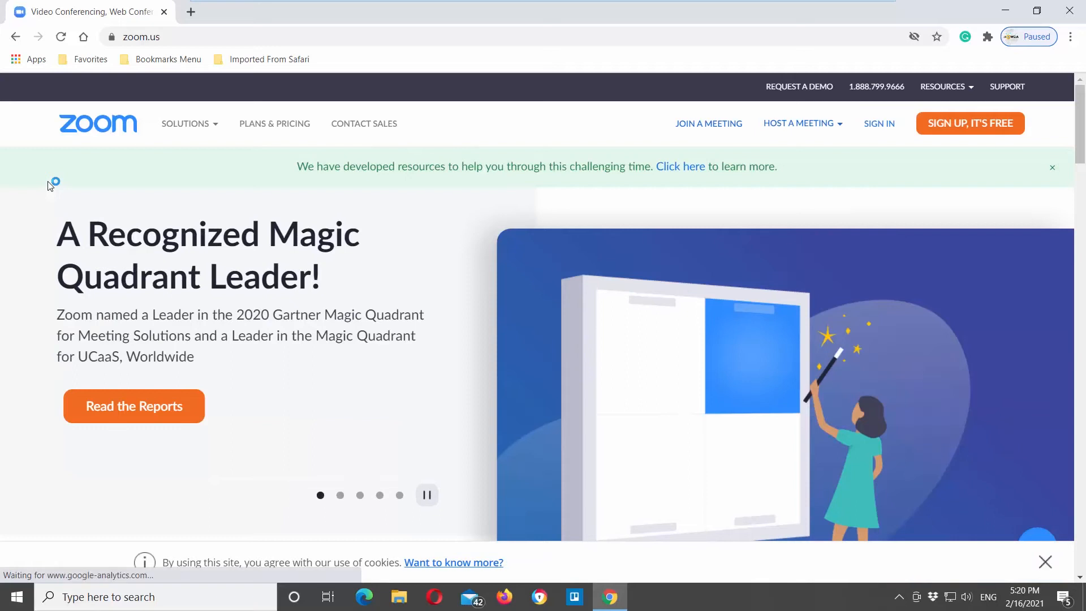
{"action": "mouse_move", "coordinate": [878, 123]}
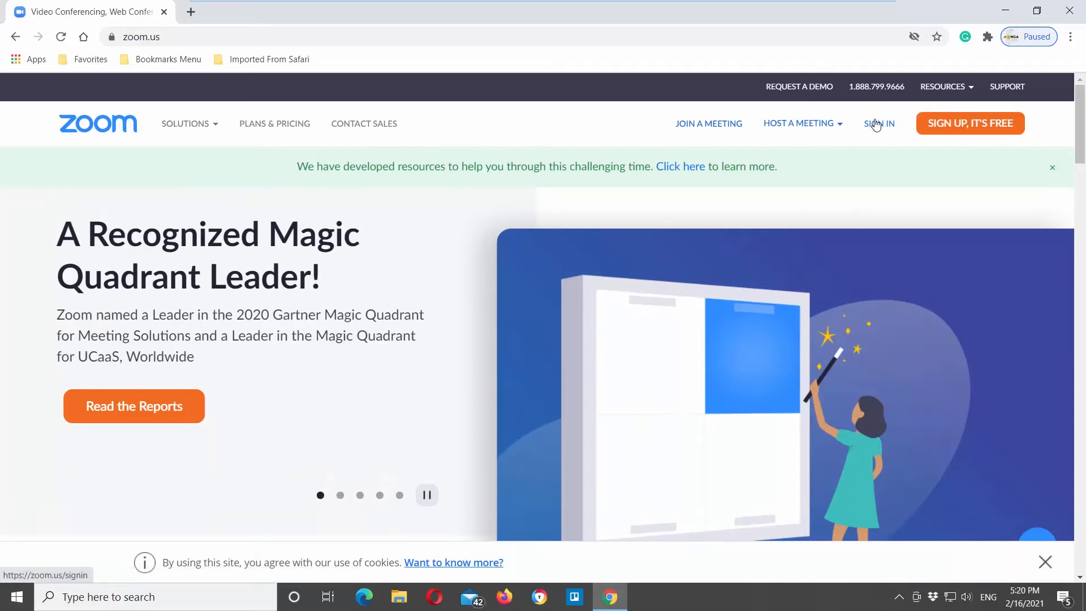
{"action": "left_click", "coordinate": [879, 123]}
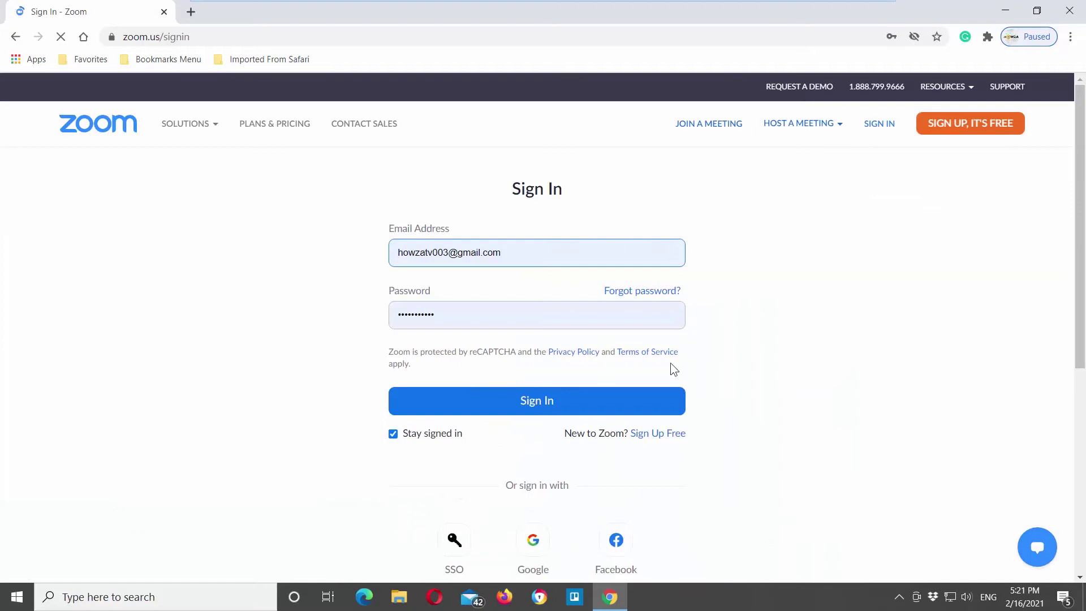
Sign in with Google using a saved account so Zoom's My Meetings page loads.
{"action": "left_click", "coordinate": [532, 540]}
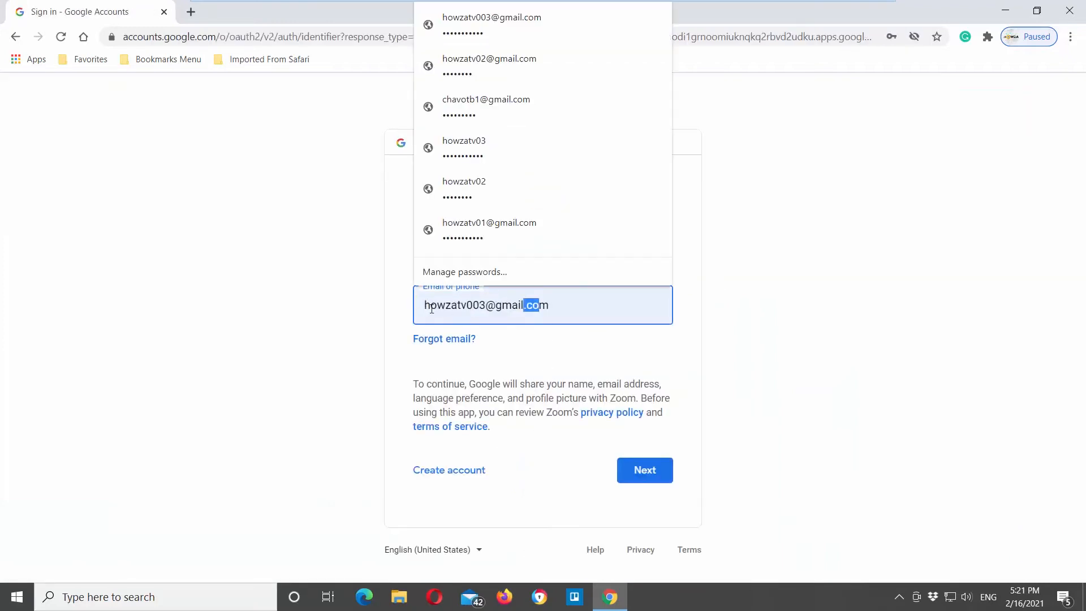
{"action": "left_click", "coordinate": [487, 105]}
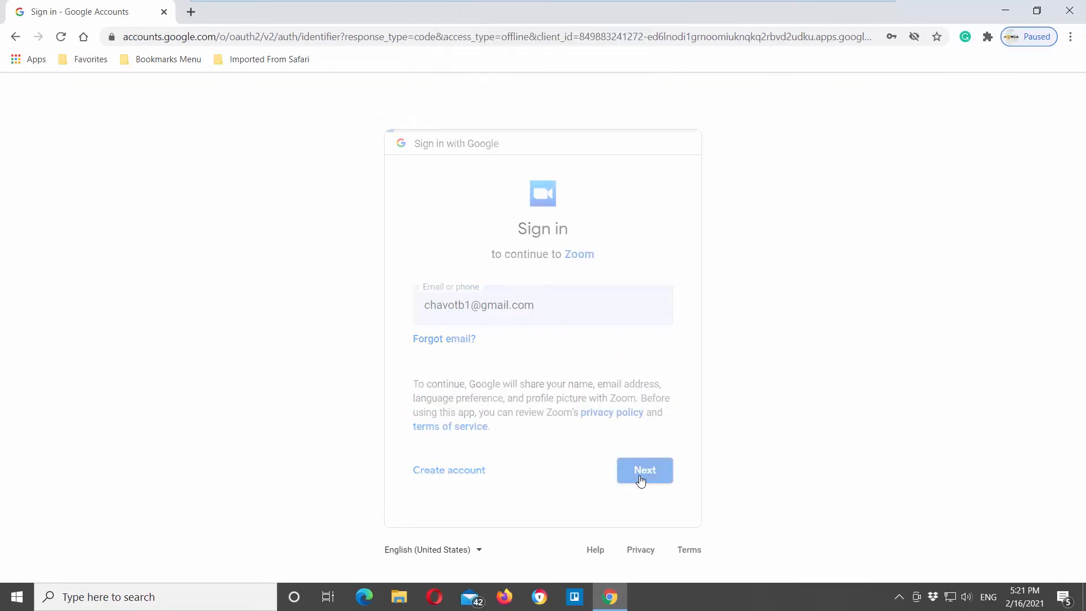
{"action": "left_click", "coordinate": [644, 469]}
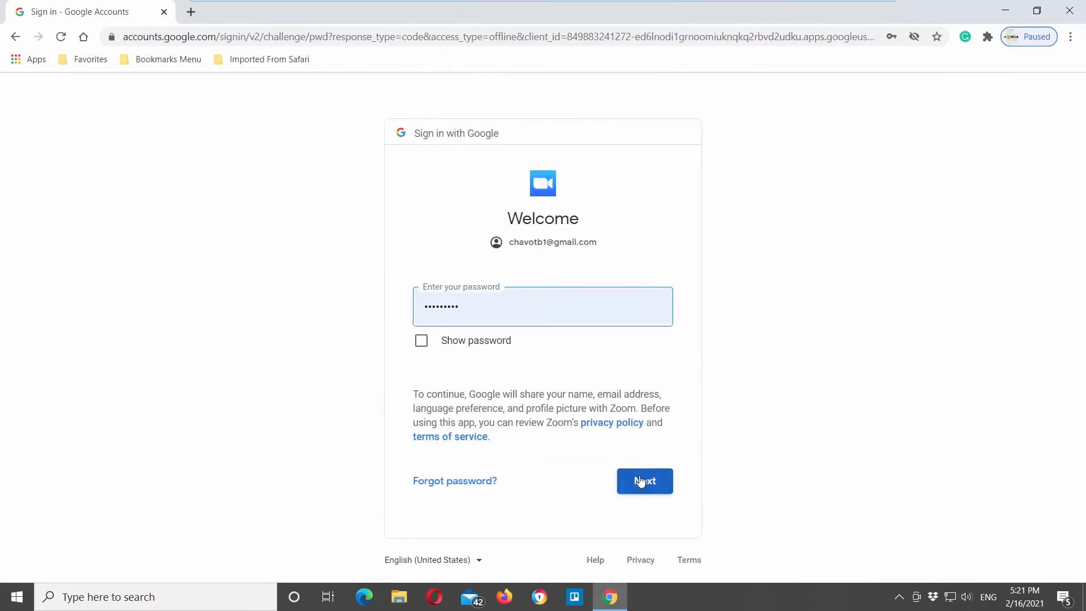
{"action": "left_click", "coordinate": [644, 481]}
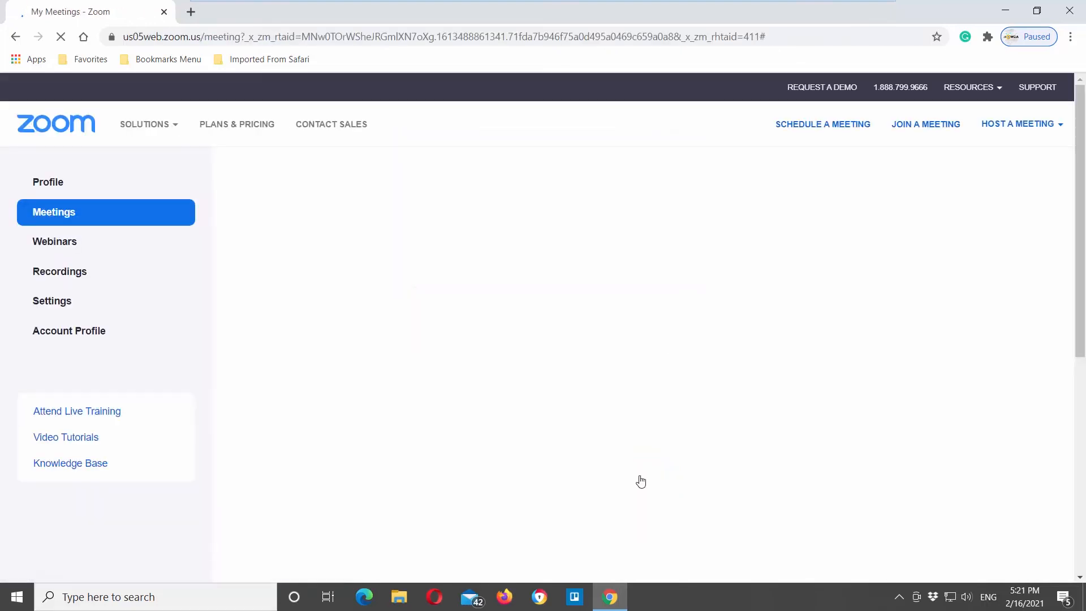